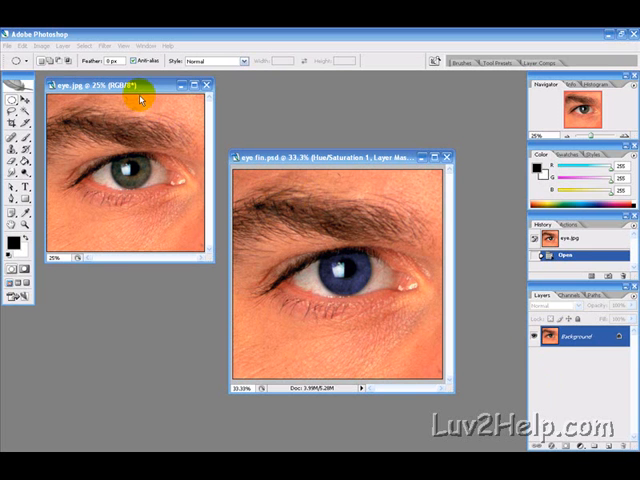
- Bring the eye.jpg photo window forward to work on it
{"action": "left_click", "coordinate": [300, 157]}
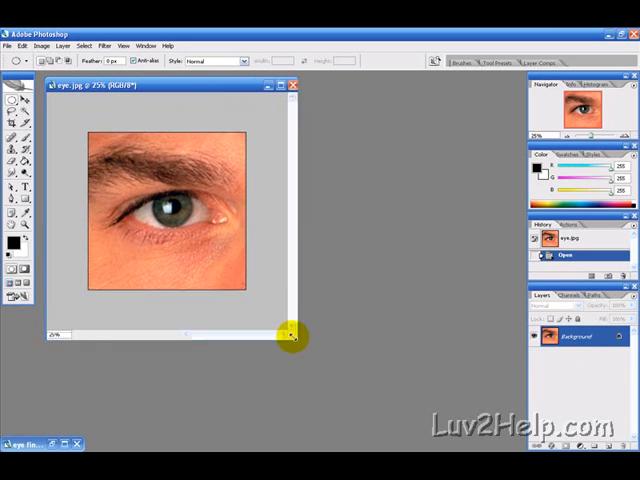
{"action": "left_click_drag", "start_coordinate": [290, 335], "coordinate": [300, 340]}
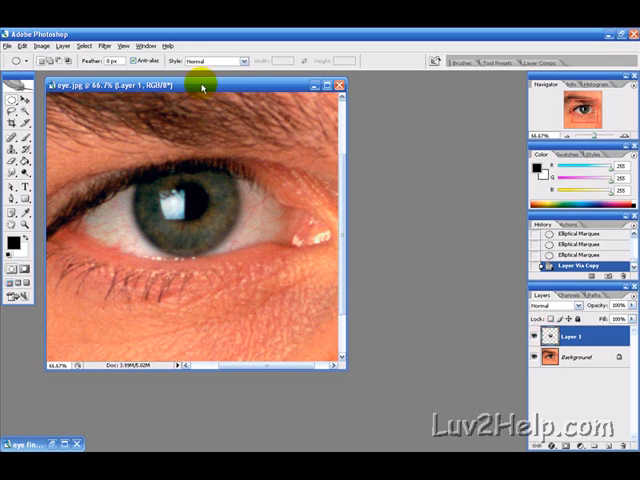
- Copy the selected iris onto its own Layer 1 above the background
{"action": "left_click", "coordinate": [548, 338]}
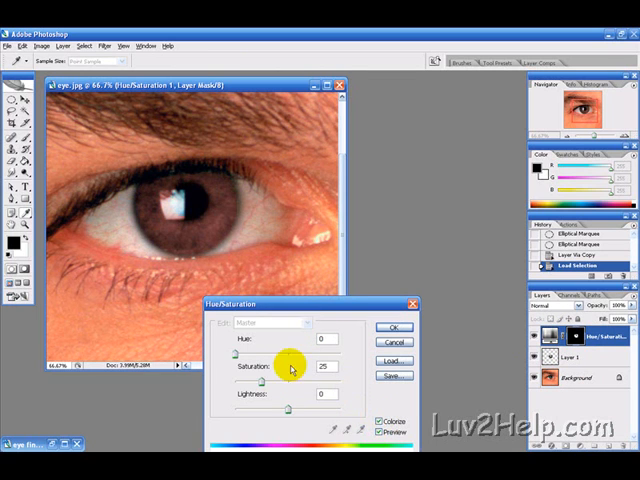
- Shift the colorized iris hue toward blue, then on to green
{"action": "left_click_drag", "start_coordinate": [290, 345], "coordinate": [283, 345]}
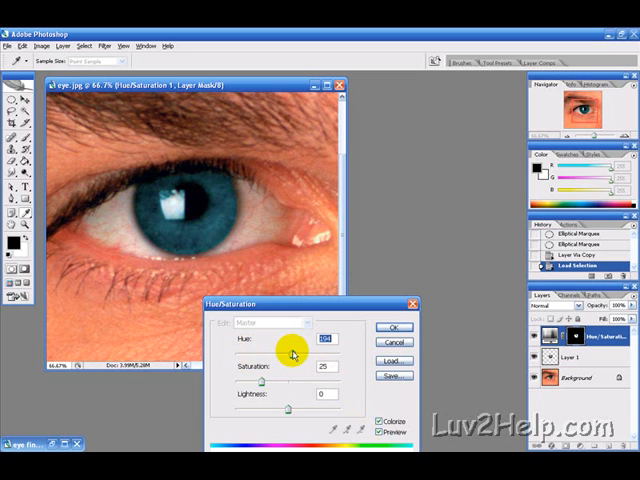
{"action": "left_click_drag", "start_coordinate": [293, 353], "coordinate": [311, 353]}
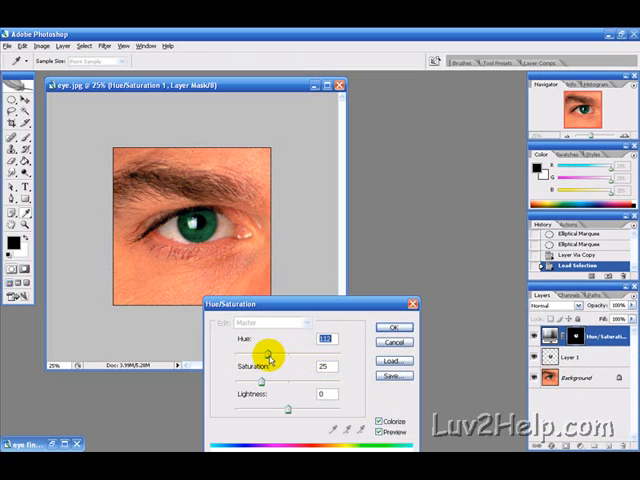
- Commit the green-iris Hue/Saturation adjustment with OK
{"action": "left_click", "coordinate": [394, 327]}
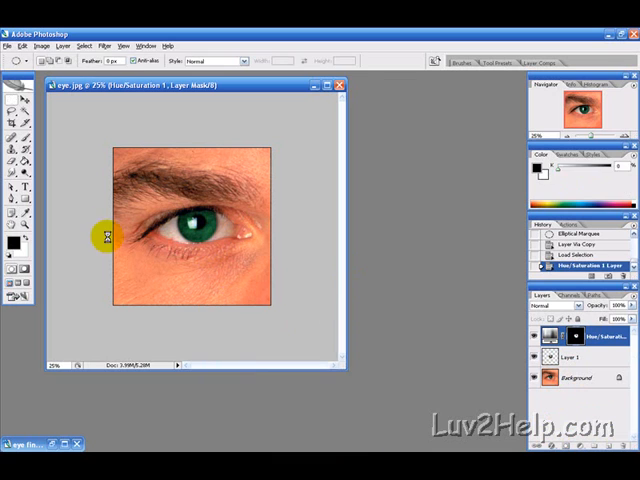